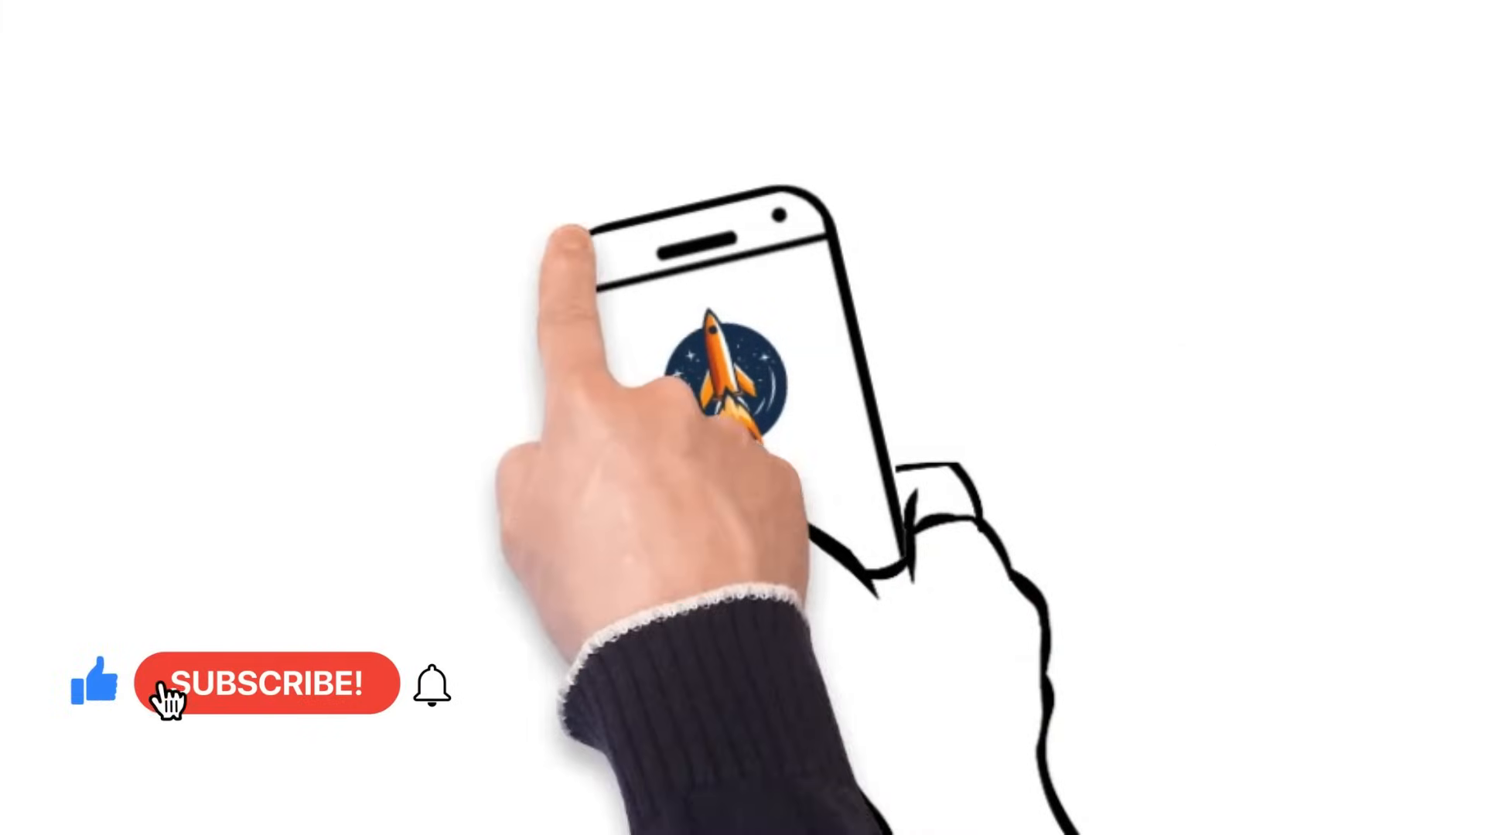
# Let the animation play until the button reads SUBSCRIBED and an empty speech bubble appears
pyautogui.click(268, 684)
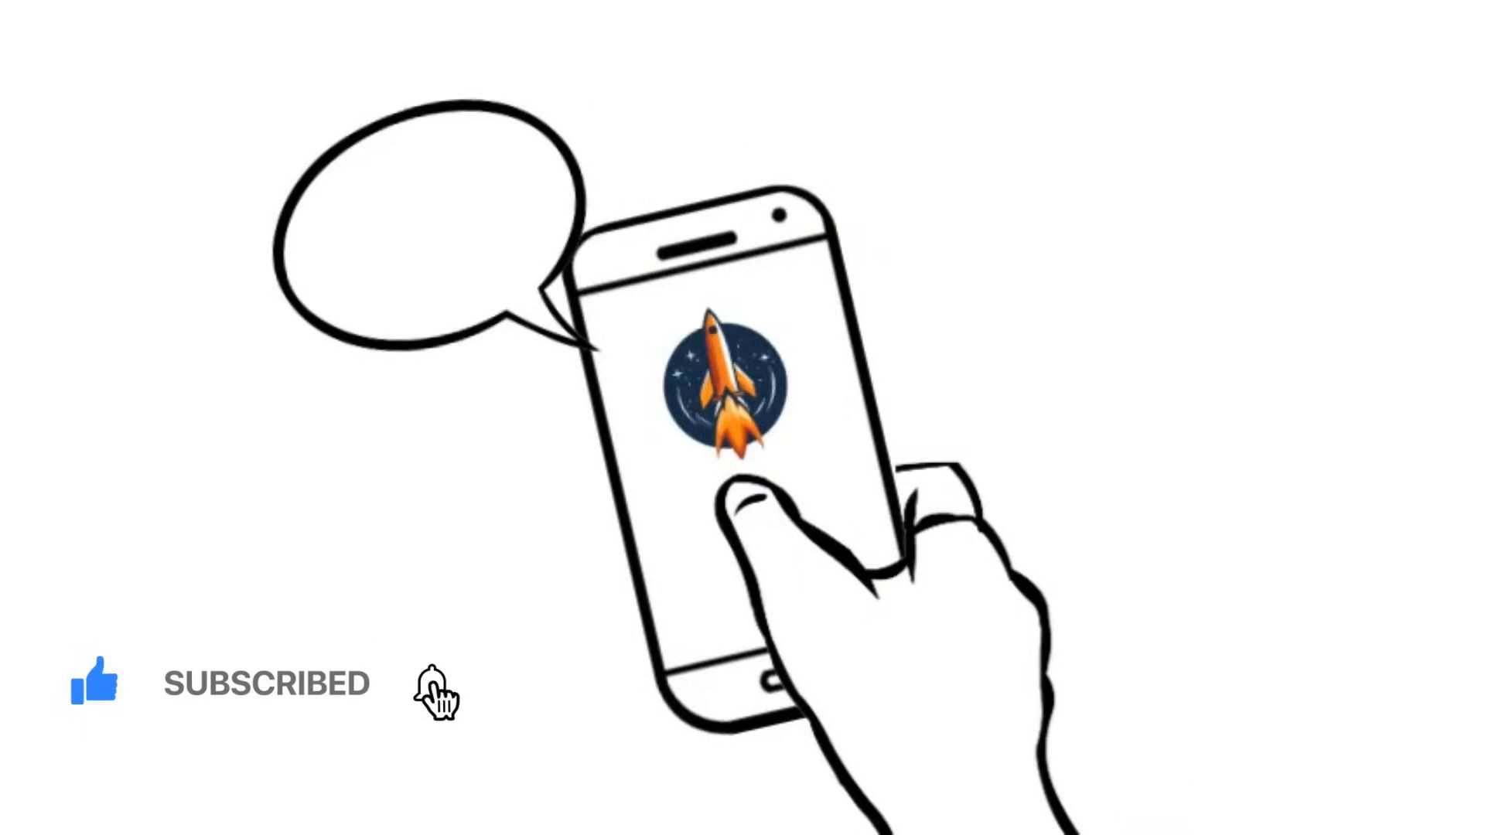